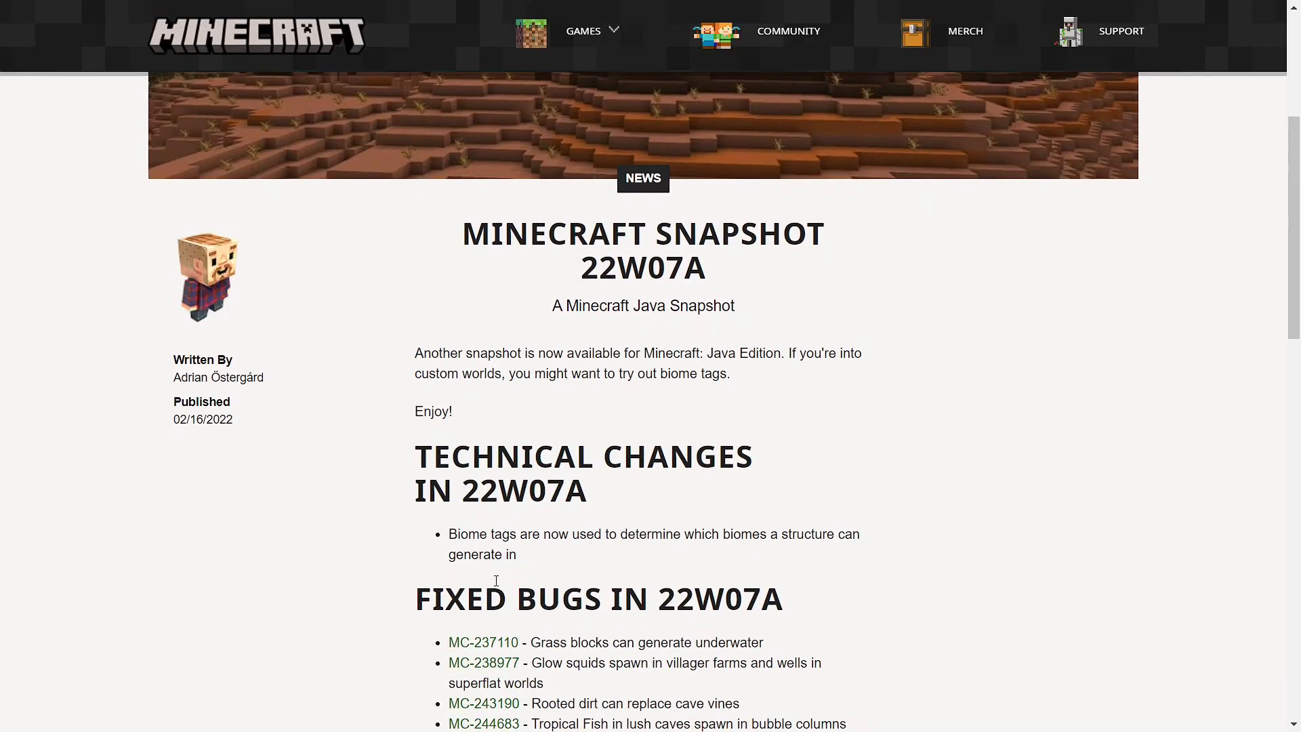
mouse_move(743, 534)
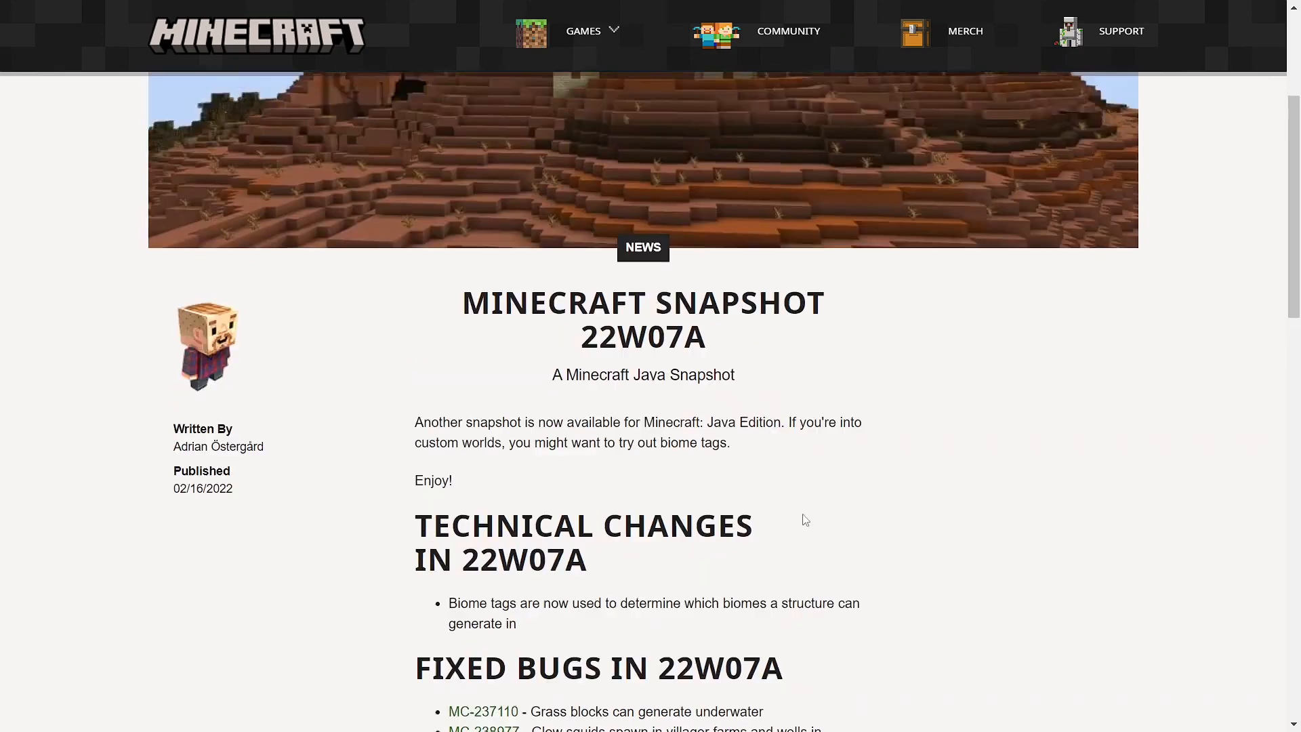
scroll(up, 3)
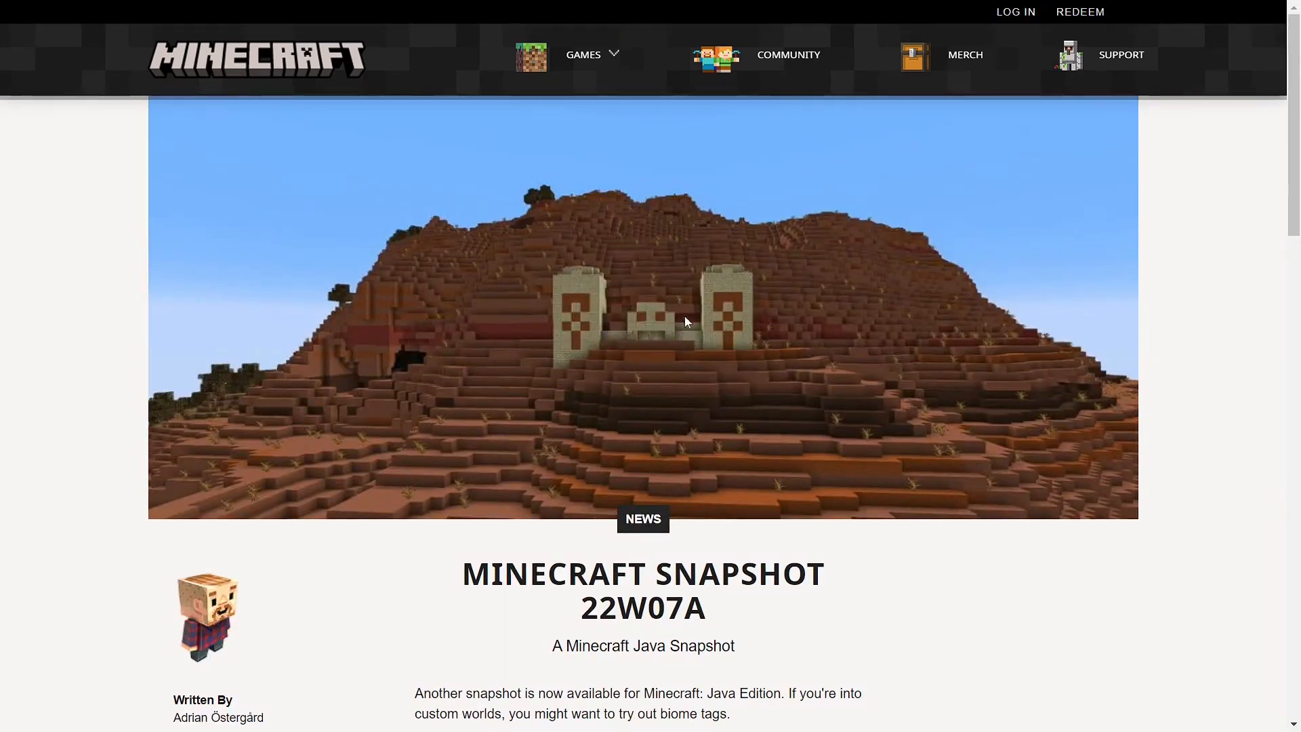
scroll(down, 3)
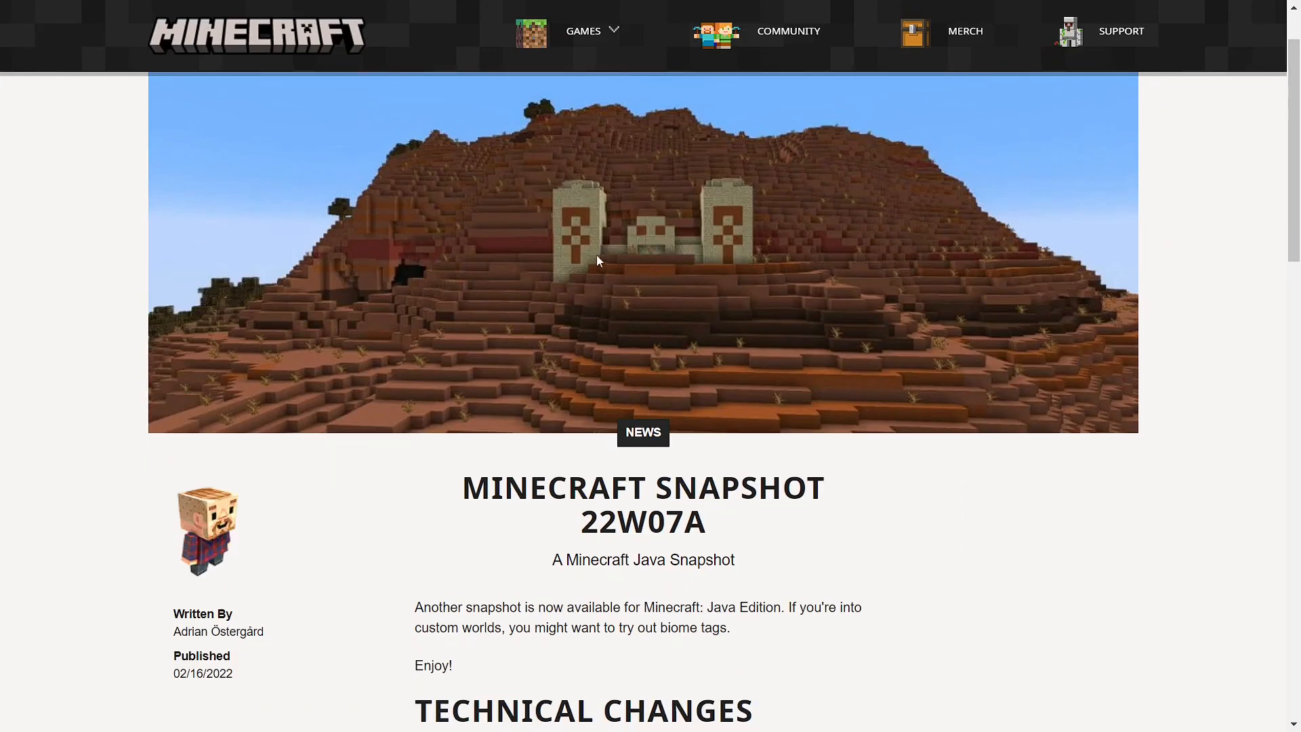
scroll(down, 3)
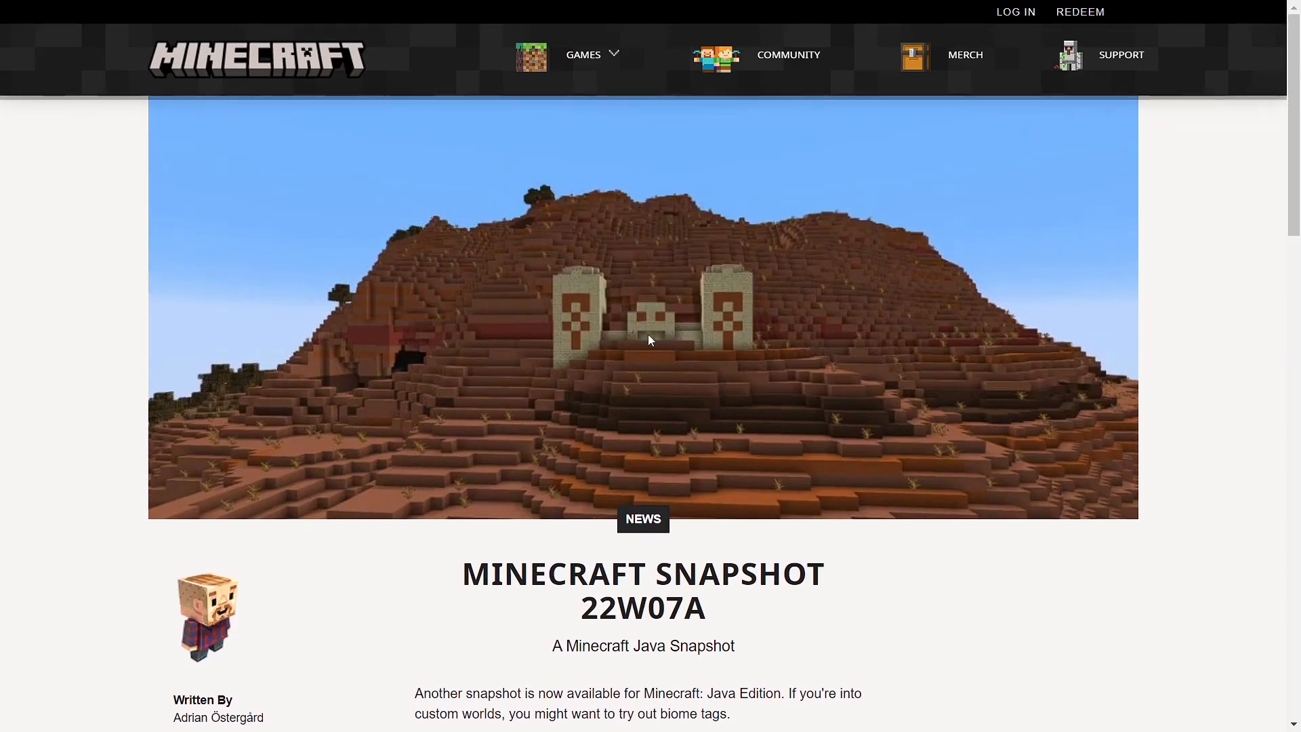
scroll(down, 3)
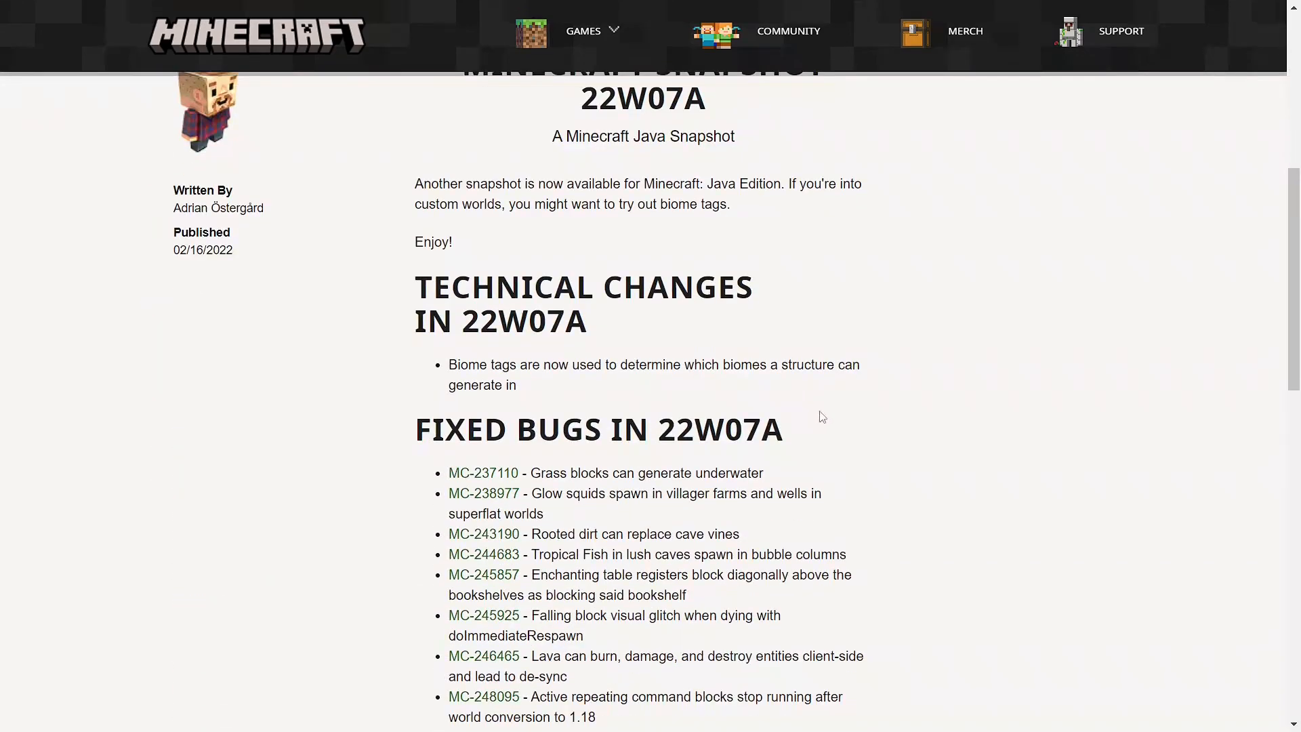
scroll(down, 3)
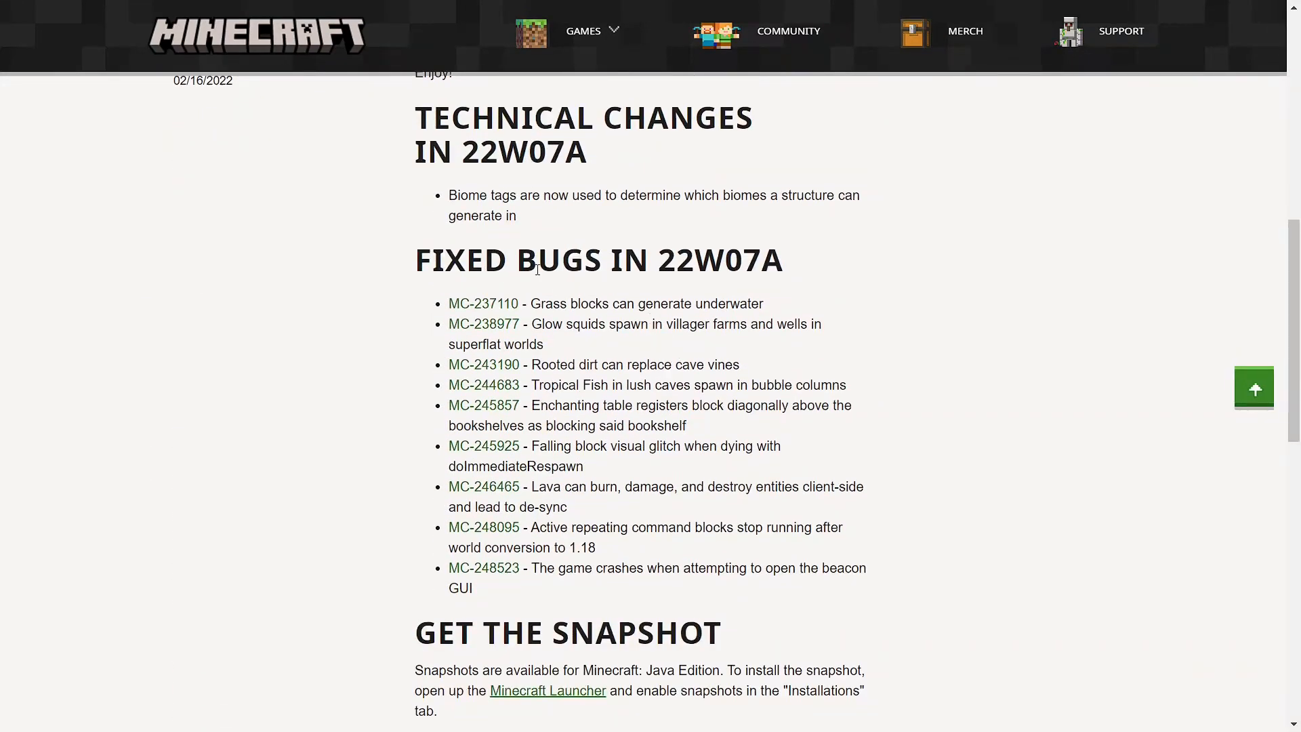
mouse_move(764, 275)
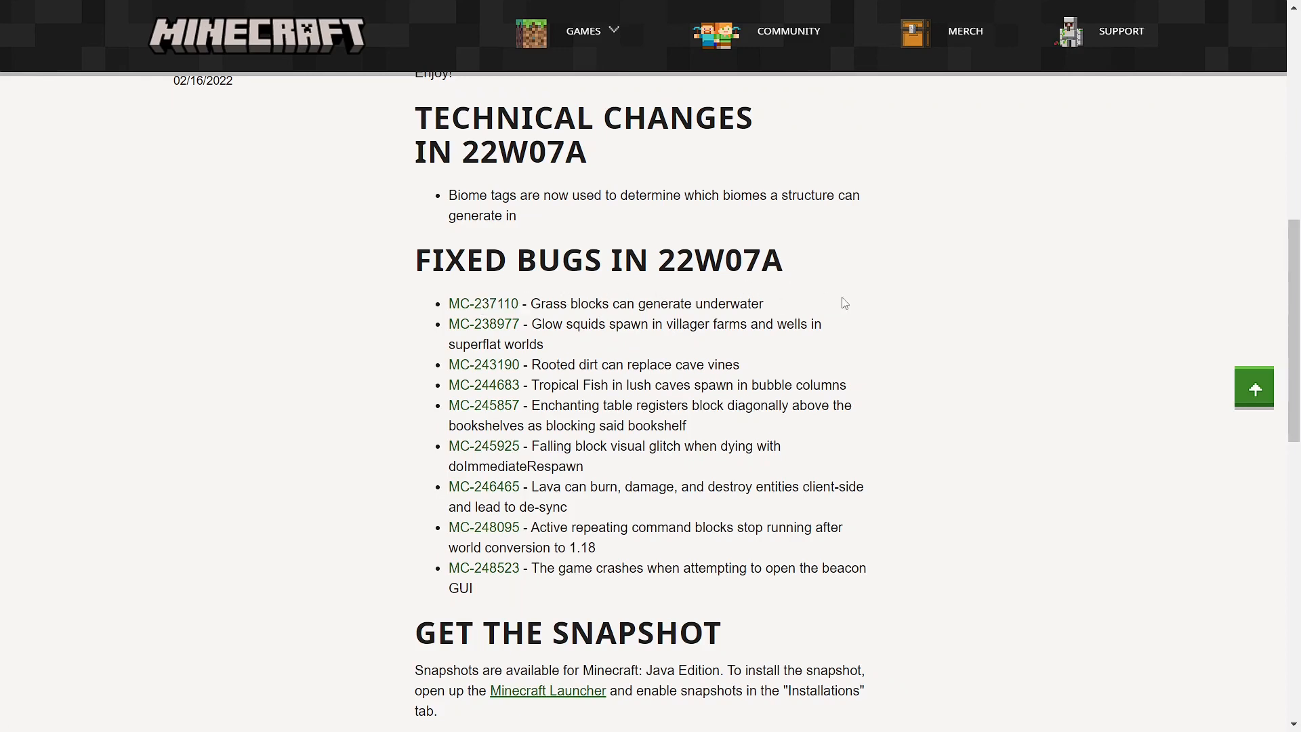
mouse_move(959, 296)
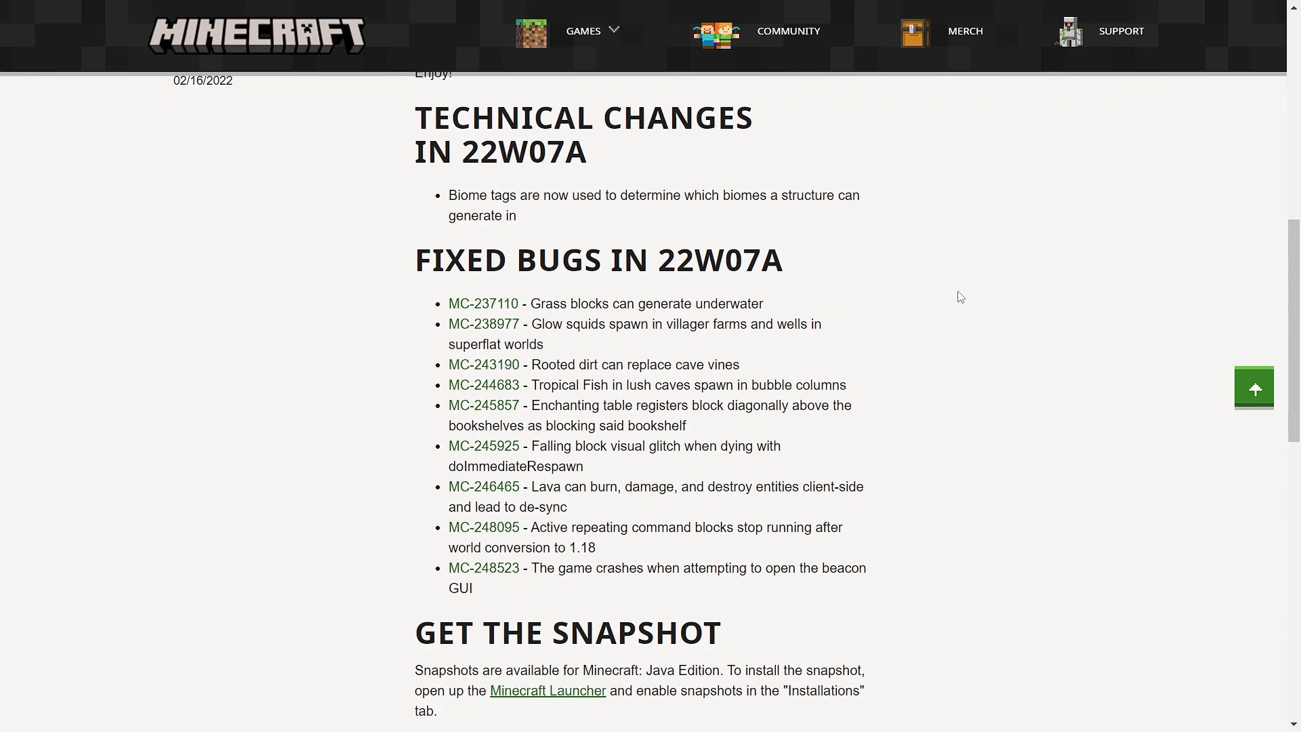
mouse_move(609, 346)
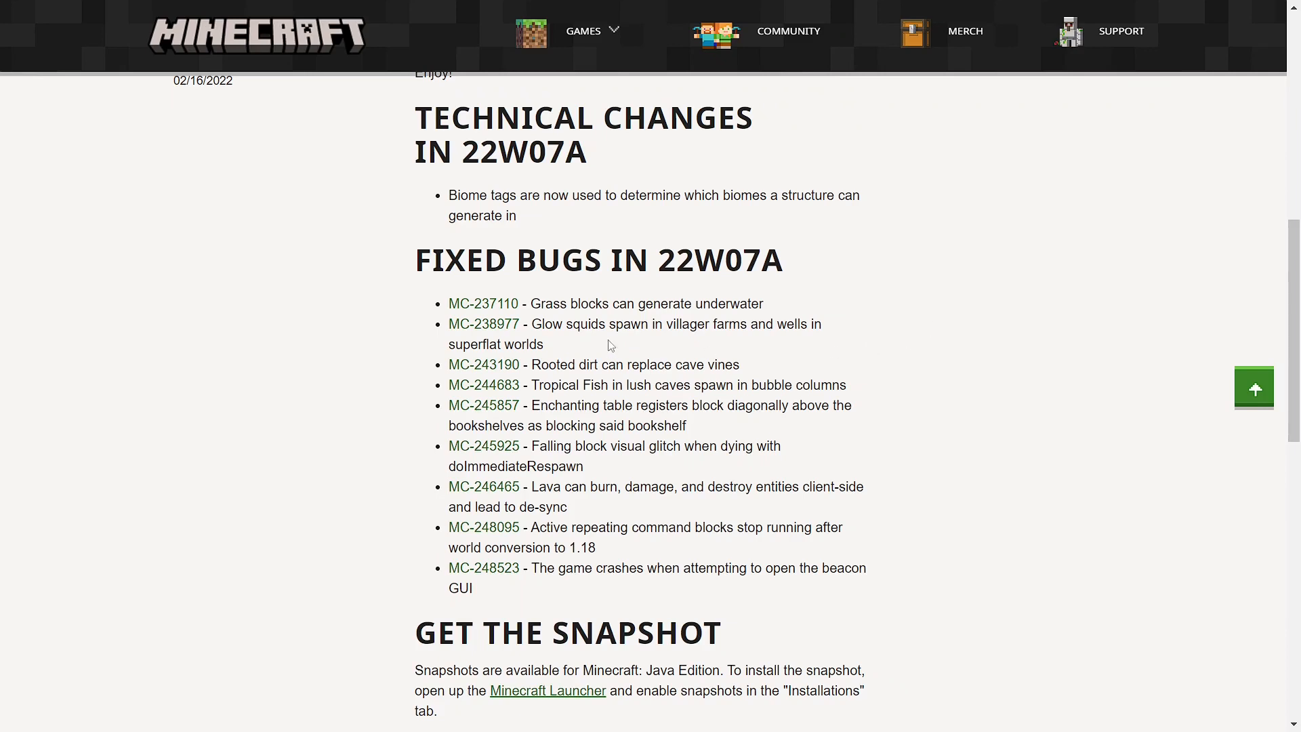
mouse_move(1008, 329)
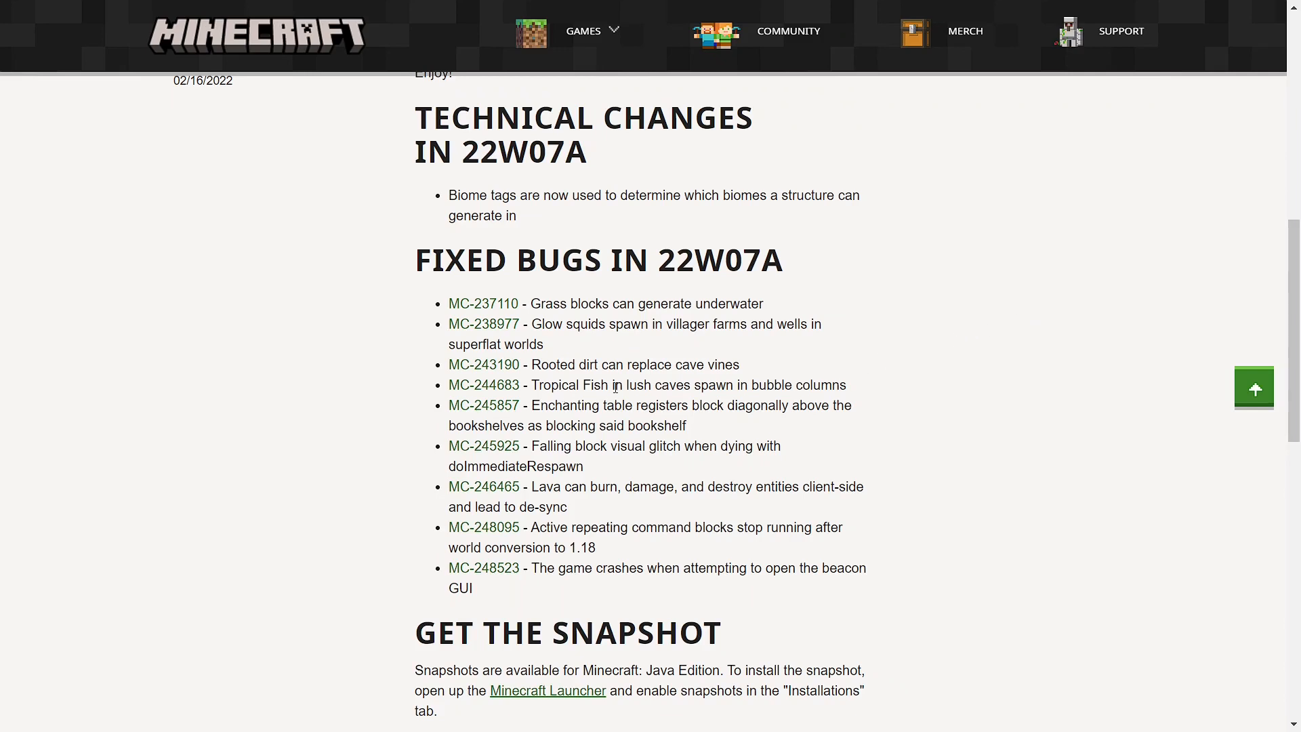
mouse_move(824, 385)
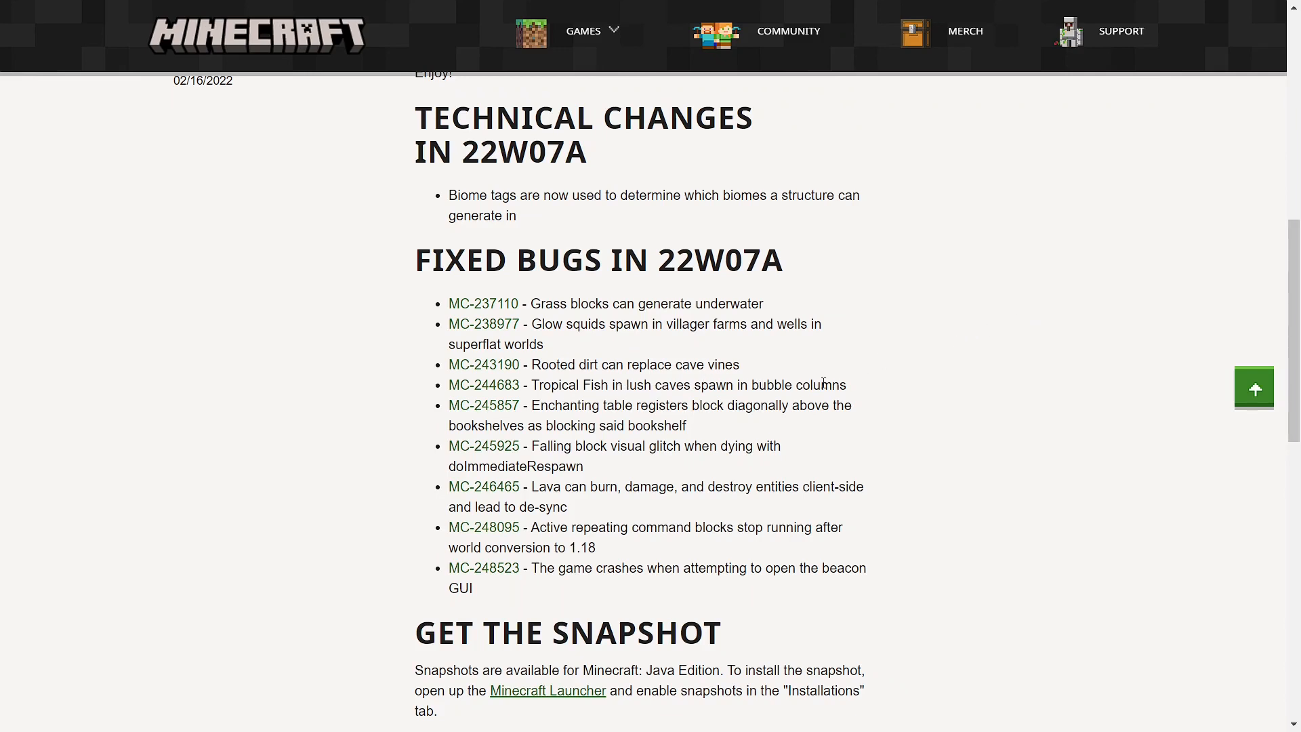
mouse_move(751, 388)
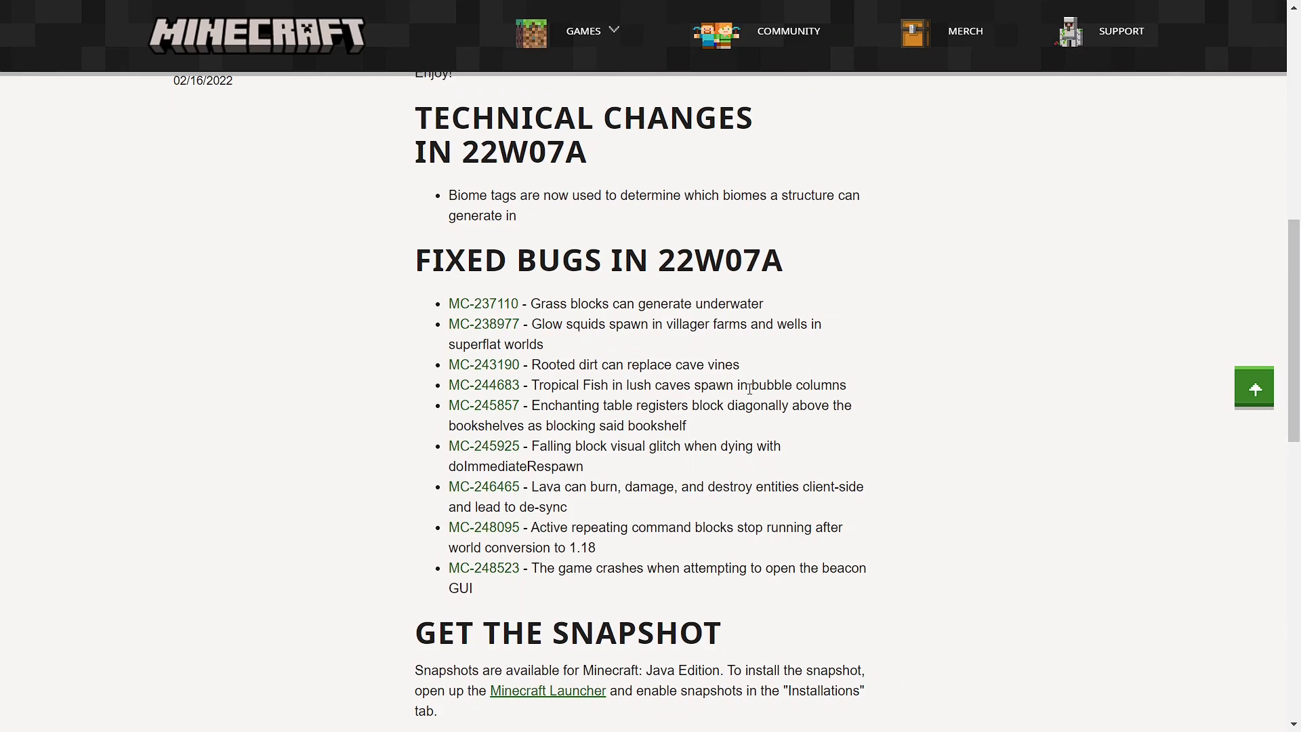
mouse_move(933, 390)
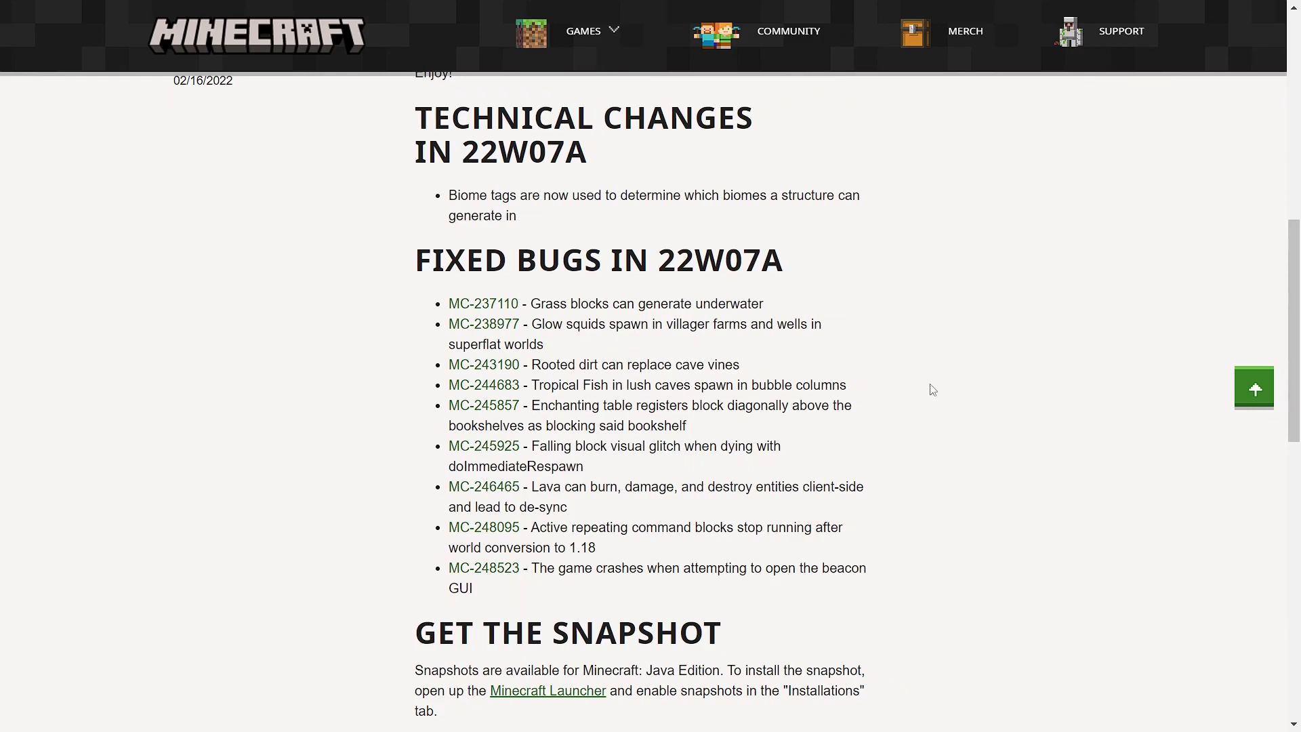
mouse_move(618, 442)
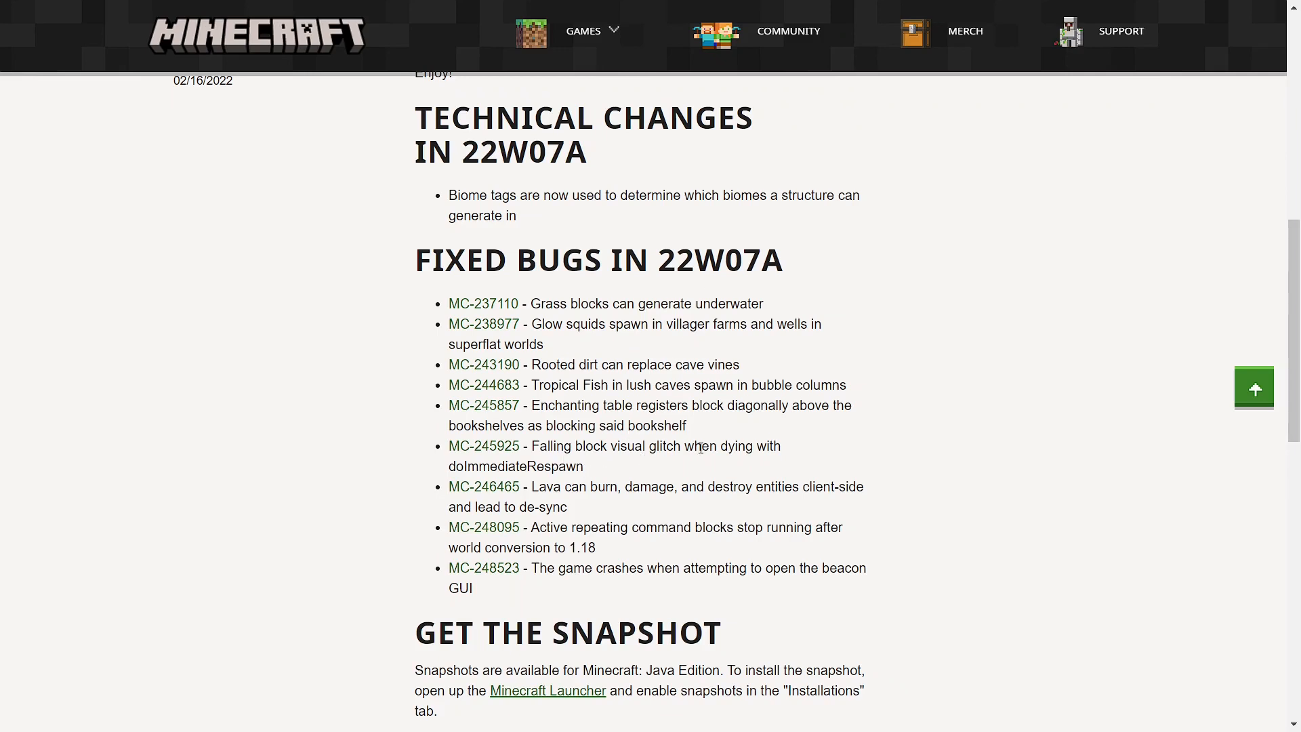
mouse_move(577, 473)
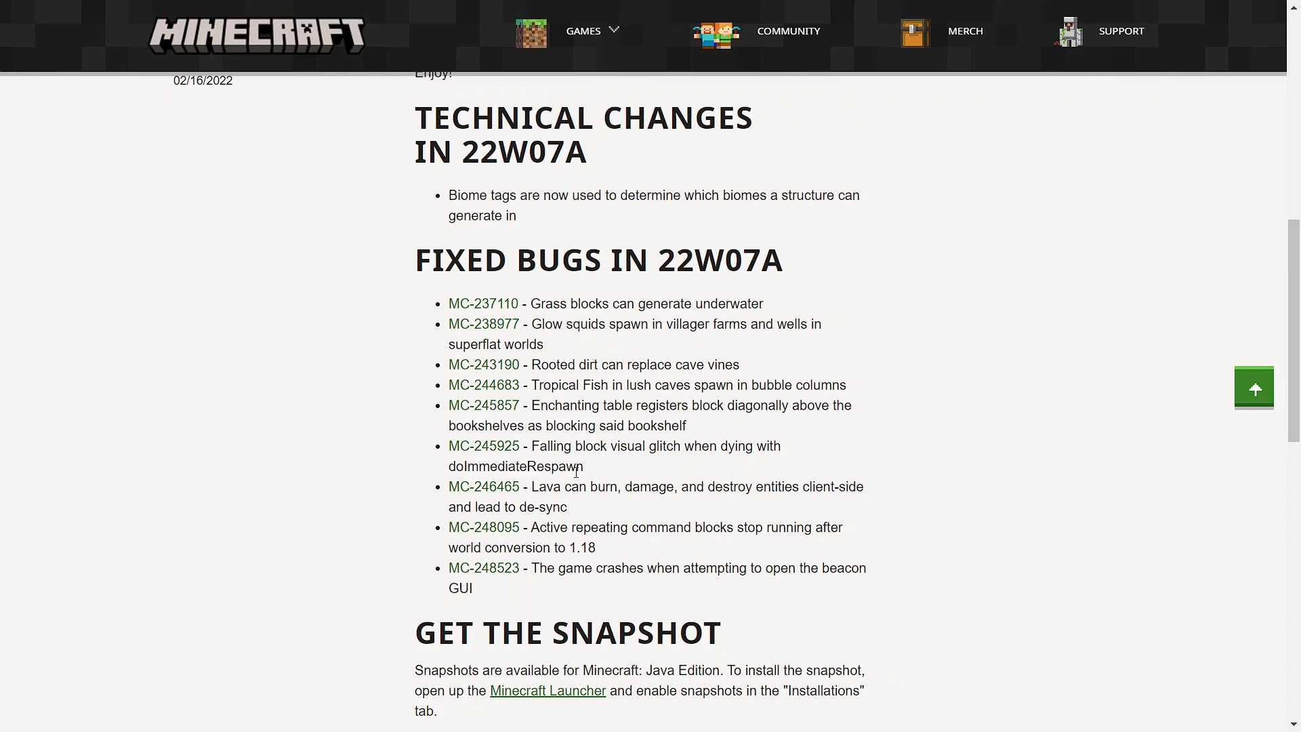
mouse_move(615, 501)
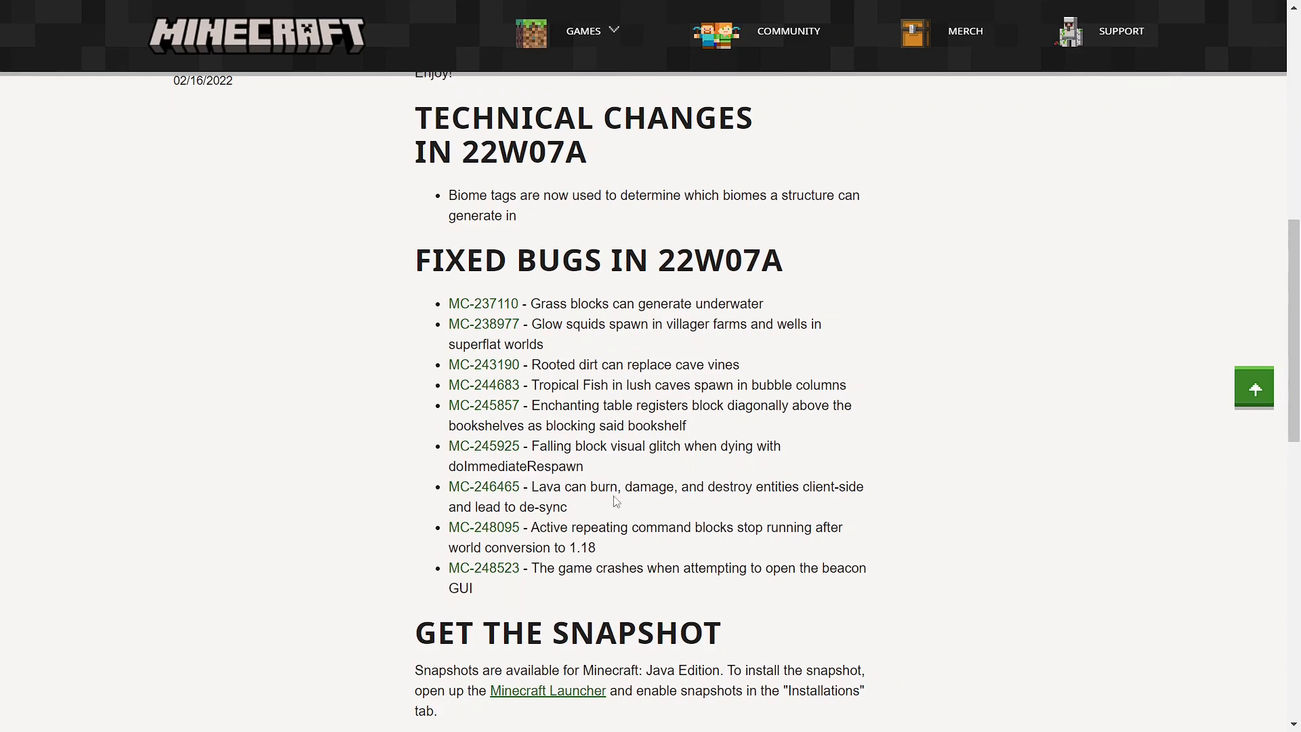
mouse_move(955, 464)
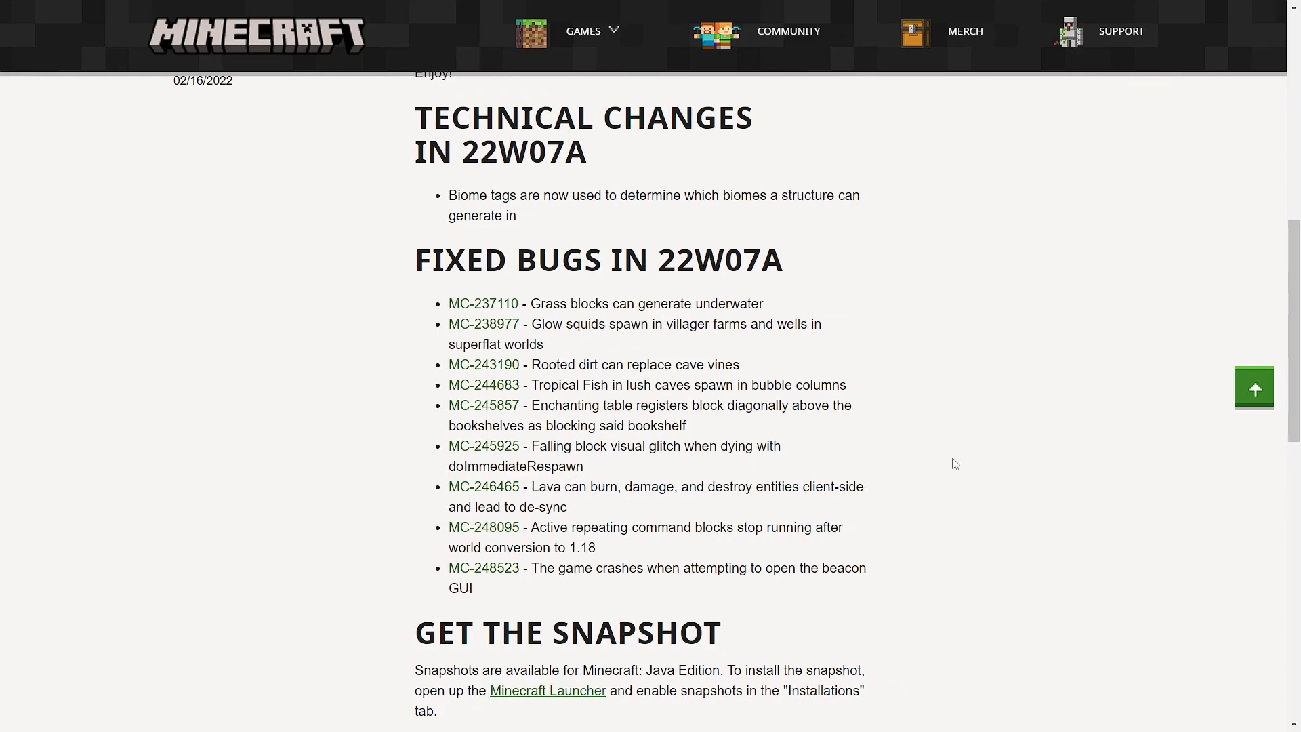
mouse_move(580, 513)
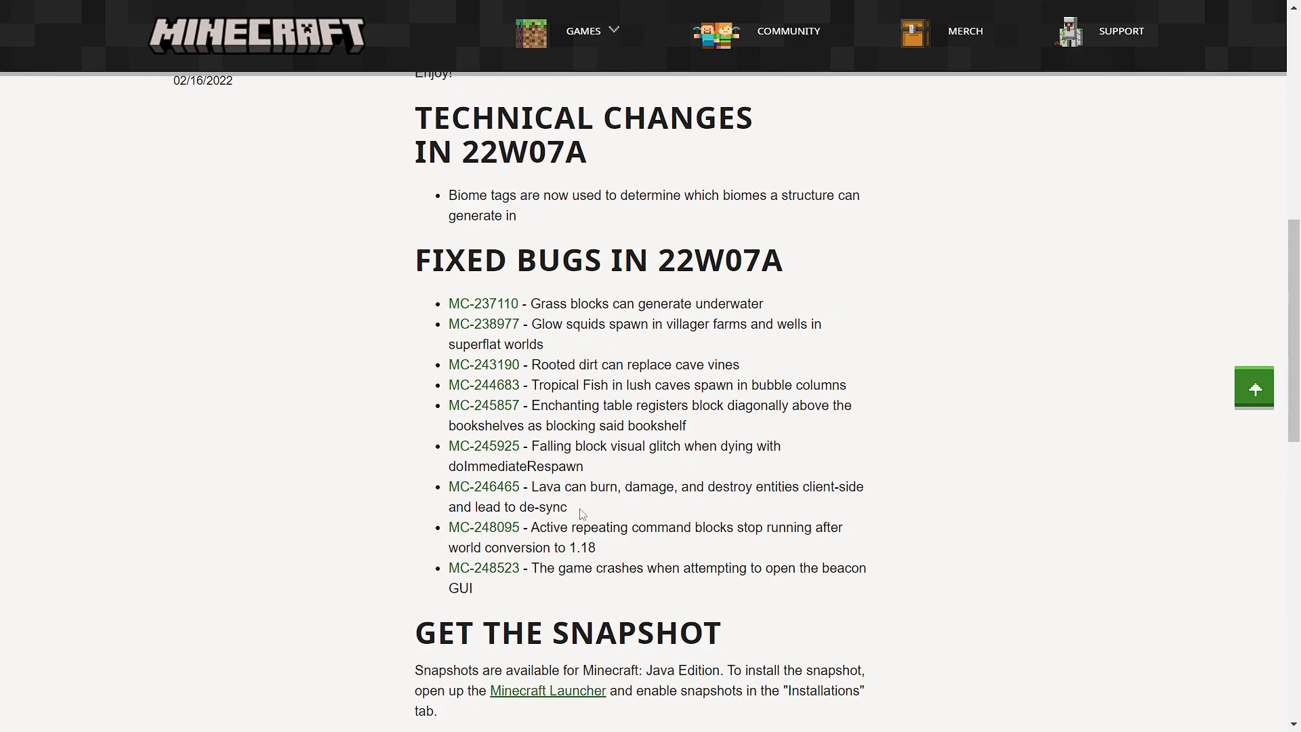
mouse_move(913, 512)
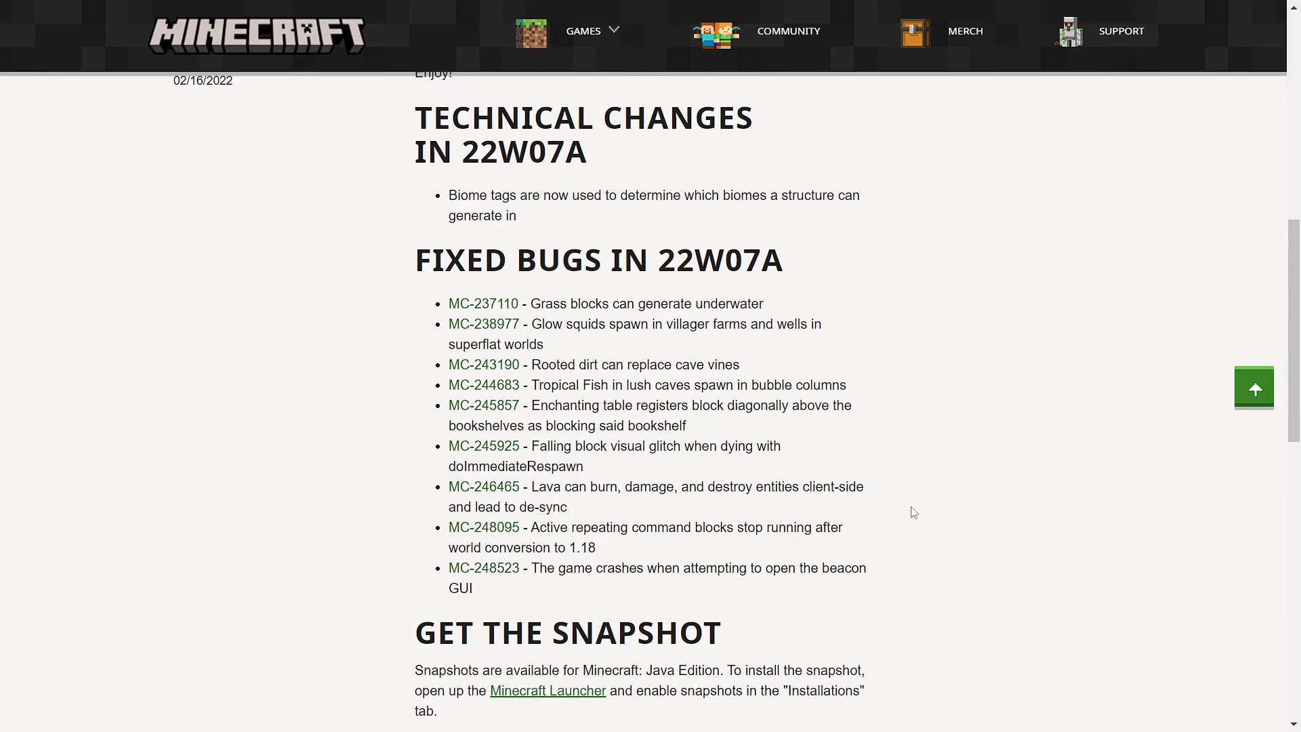
mouse_move(903, 519)
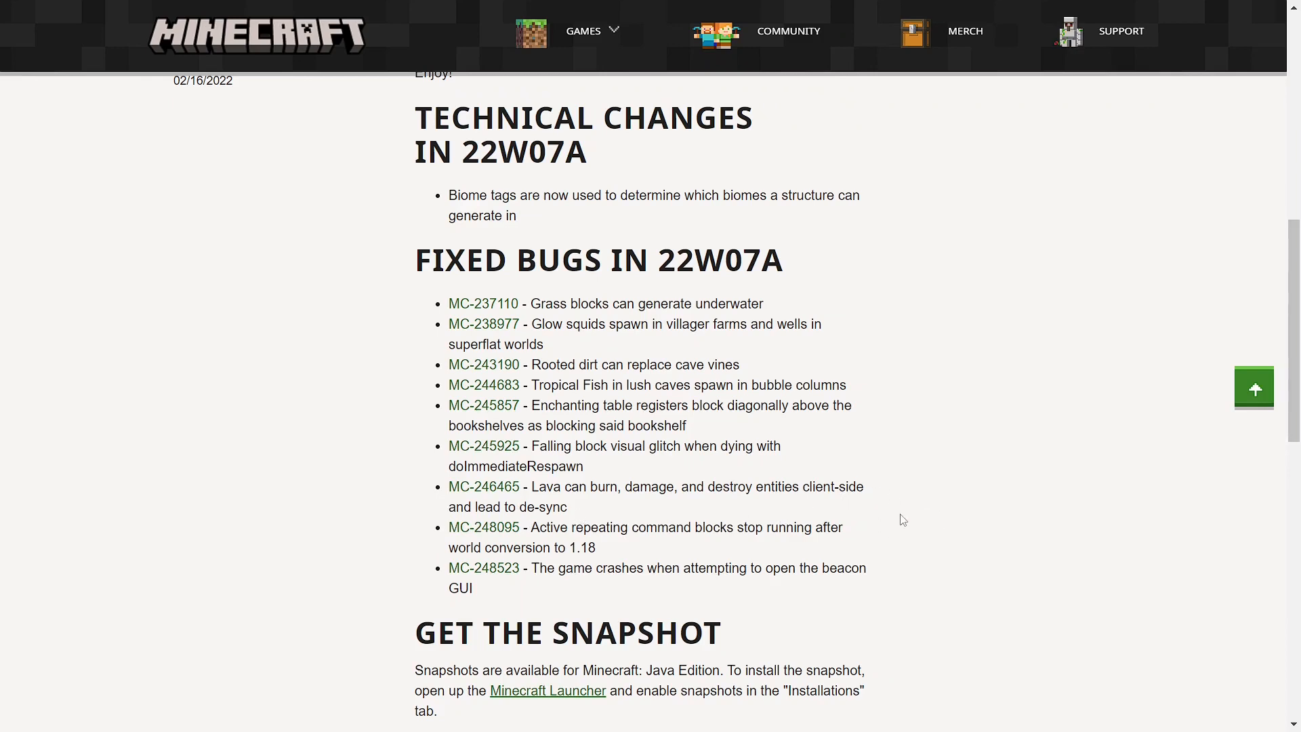
mouse_move(908, 524)
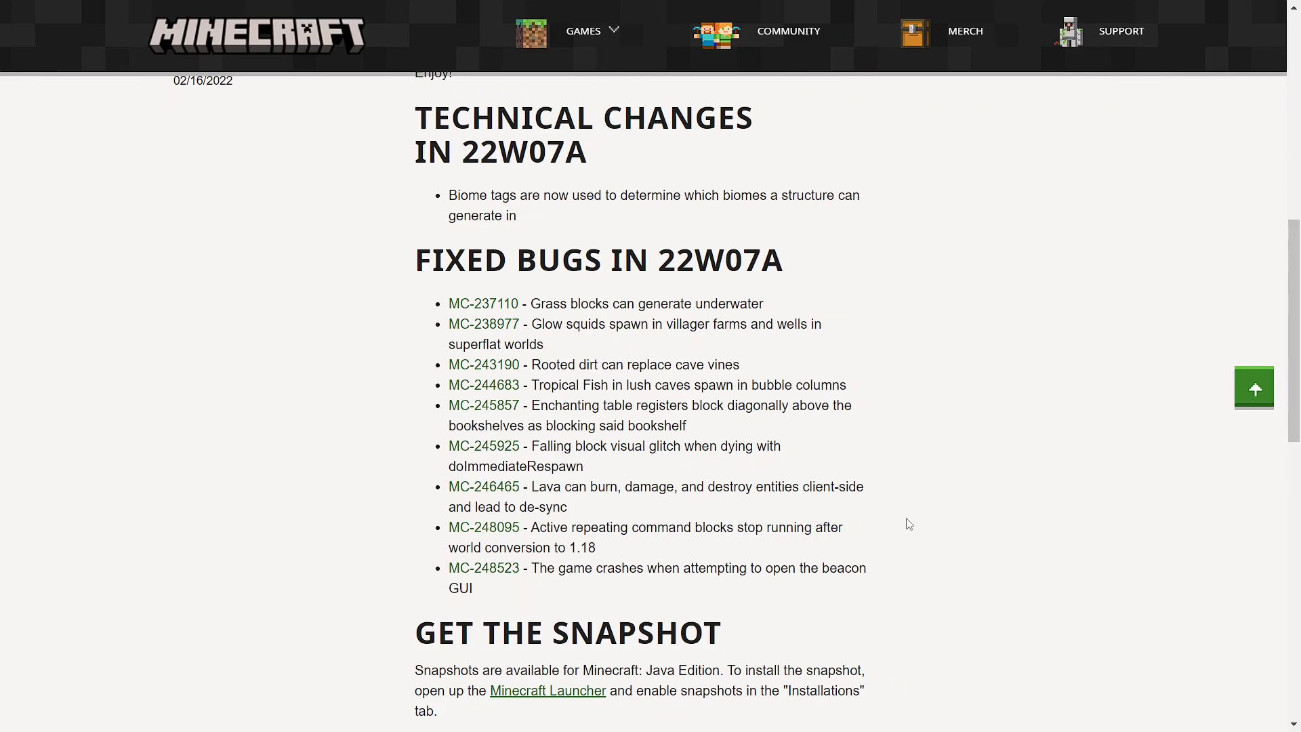
mouse_move(716, 559)
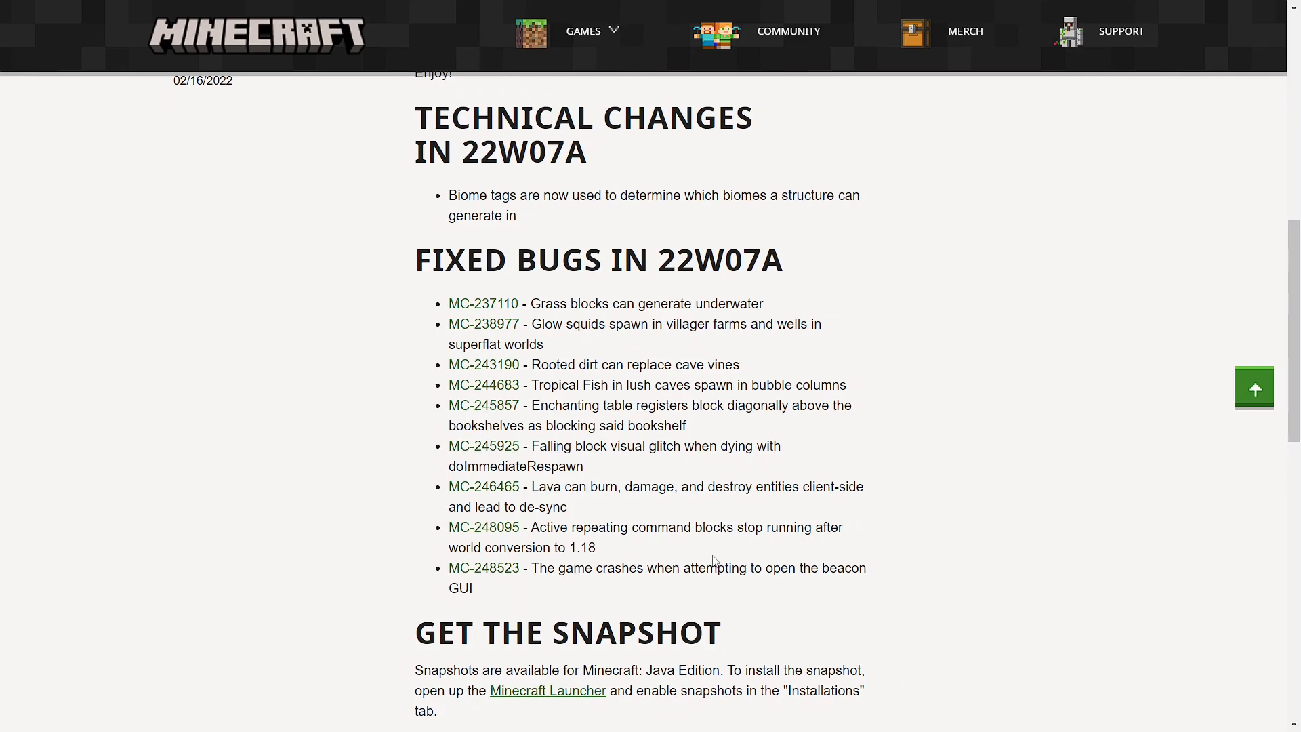
mouse_move(706, 562)
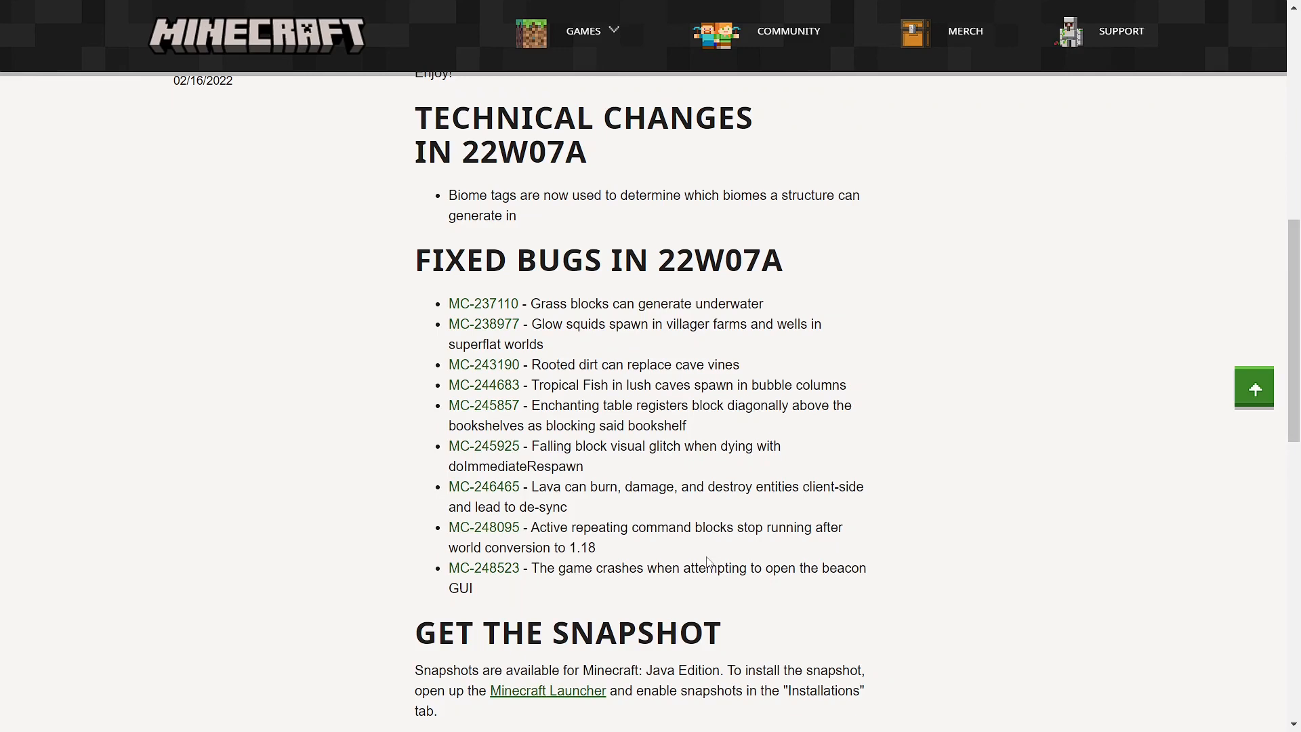